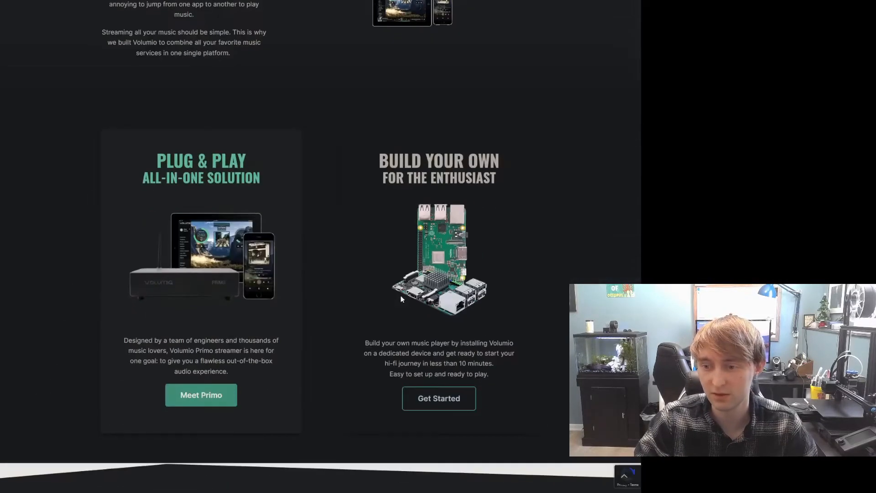
Step: Scroll down the Volumio site to the free download section for the Raspberry Pi image
scroll(down, 3)
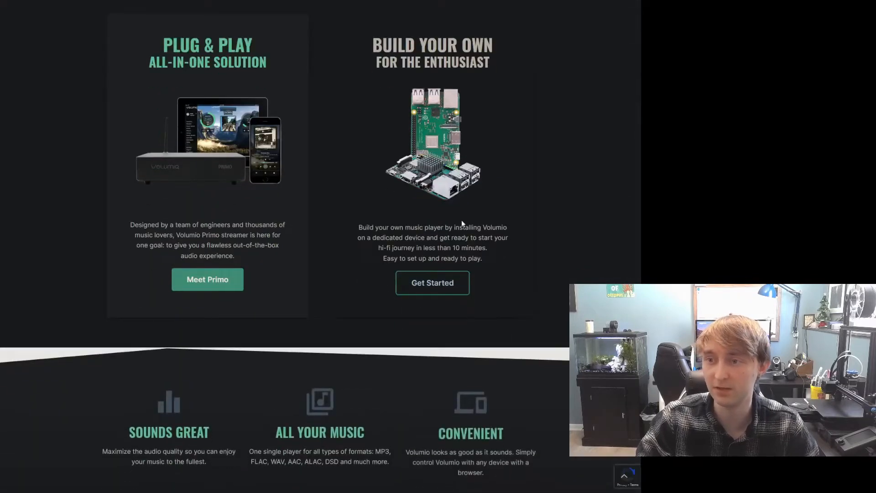
mouse_move(431, 282)
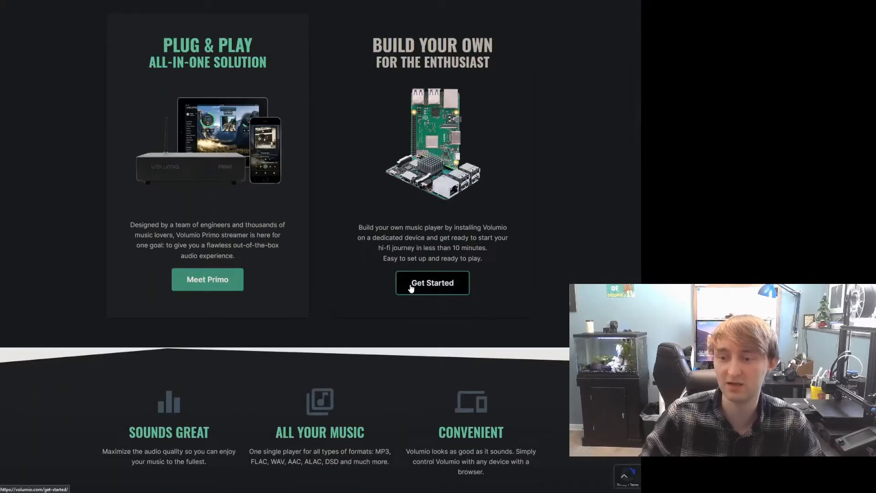
scroll(down, 3)
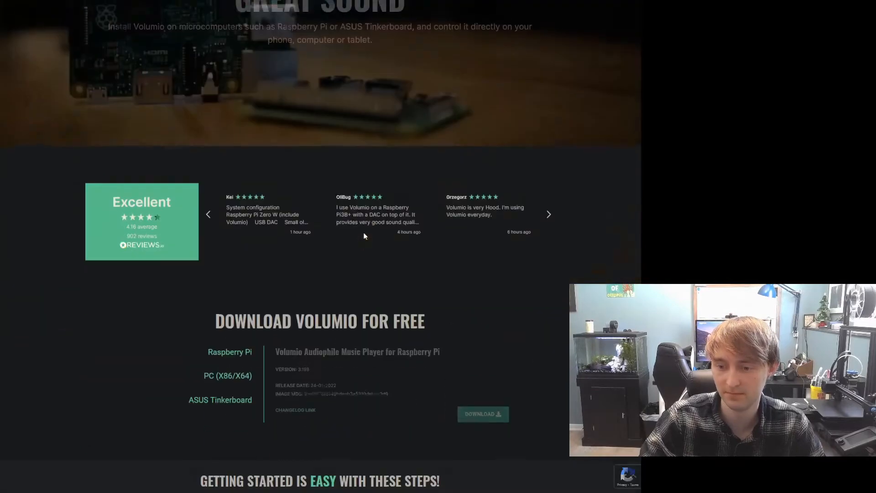
scroll(down, 3)
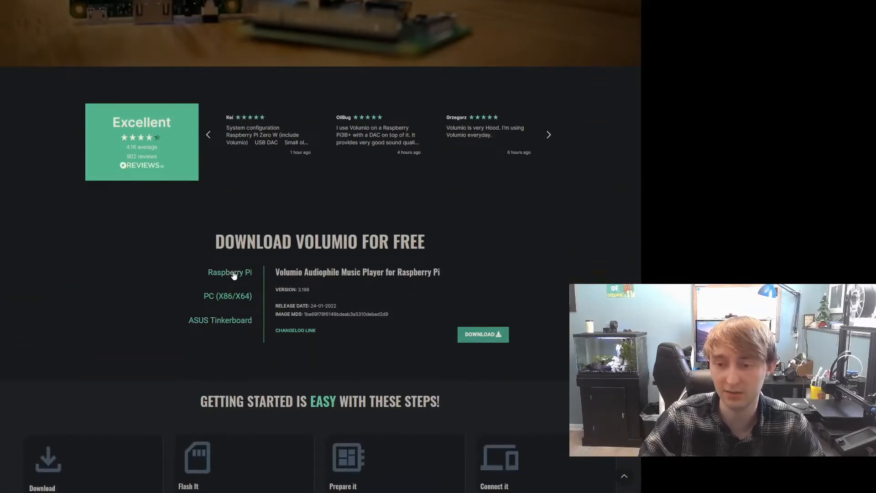
mouse_move(240, 300)
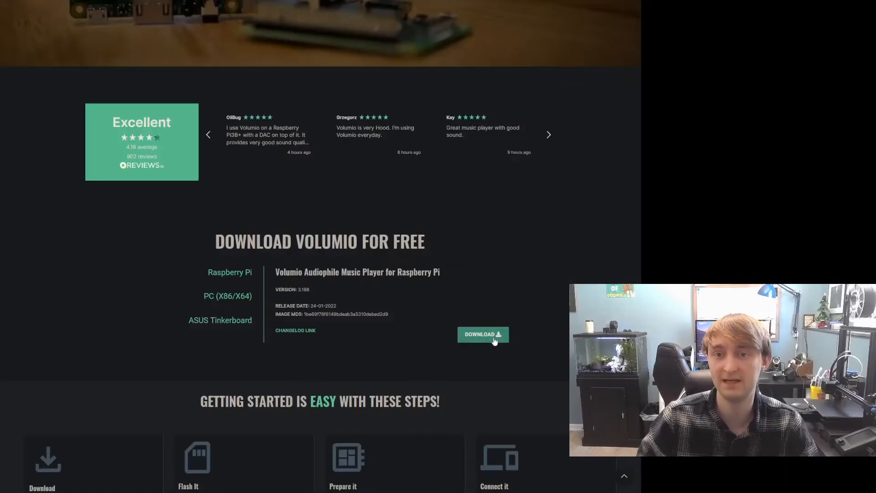
mouse_move(180, 378)
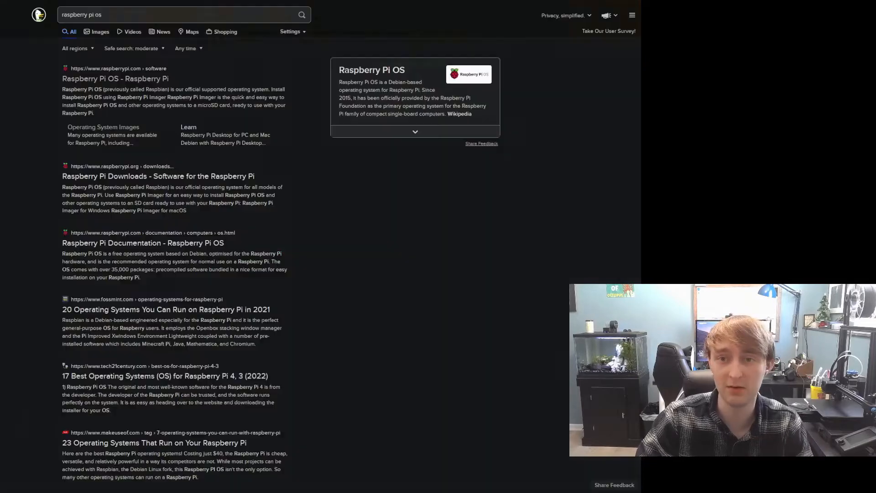
mouse_move(115, 78)
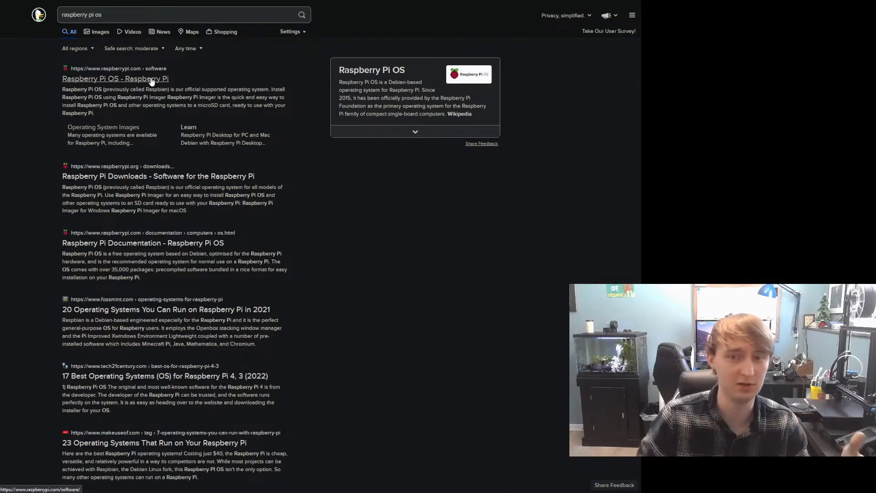
Step: Open the official 'Raspberry Pi OS - Raspberry Pi' page from the search results
click(115, 79)
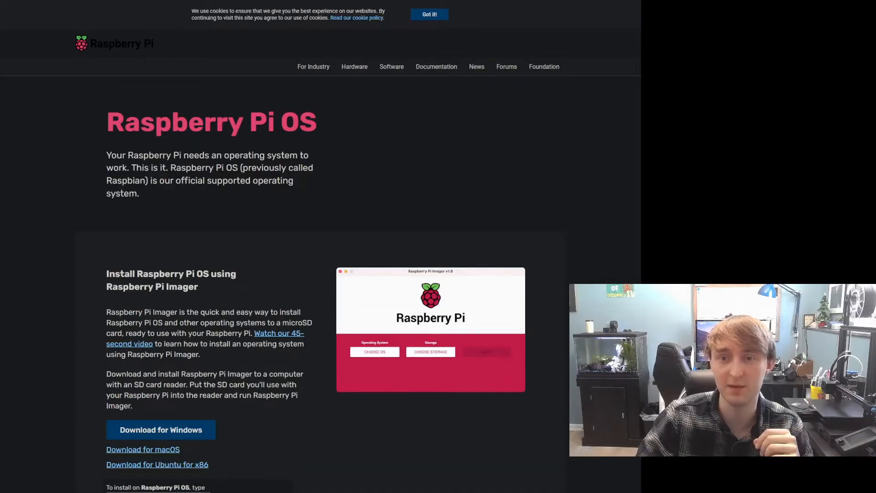
Step: Scroll the Raspberry Pi OS page down to the Raspberry Pi Imager download for Windows
scroll(down, 3)
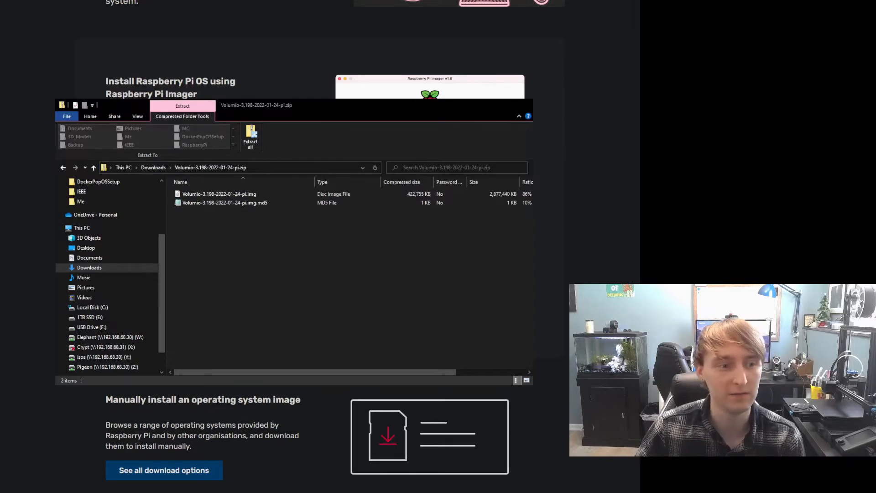
Step: Extract the Volumio zip into its own folder in Downloads
click(219, 194)
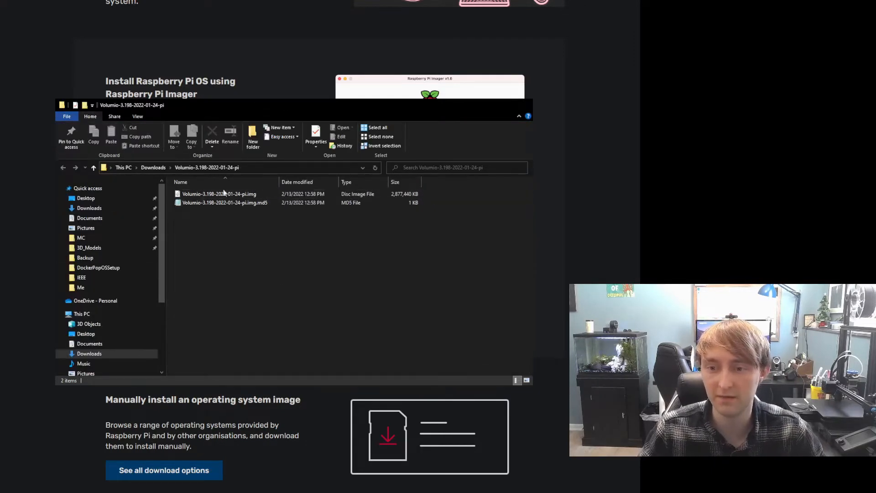
click(219, 194)
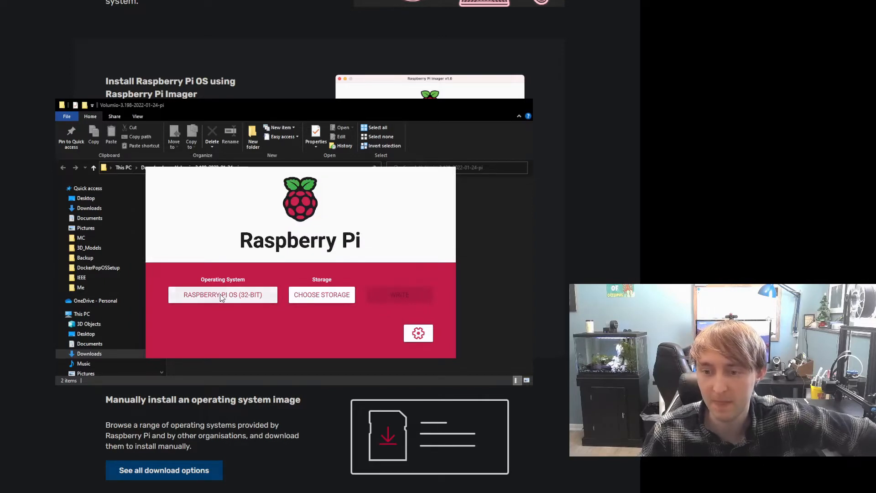
Step: Choose the extracted Volumio 3.198 .img file as Imager's custom operating system
click(223, 295)
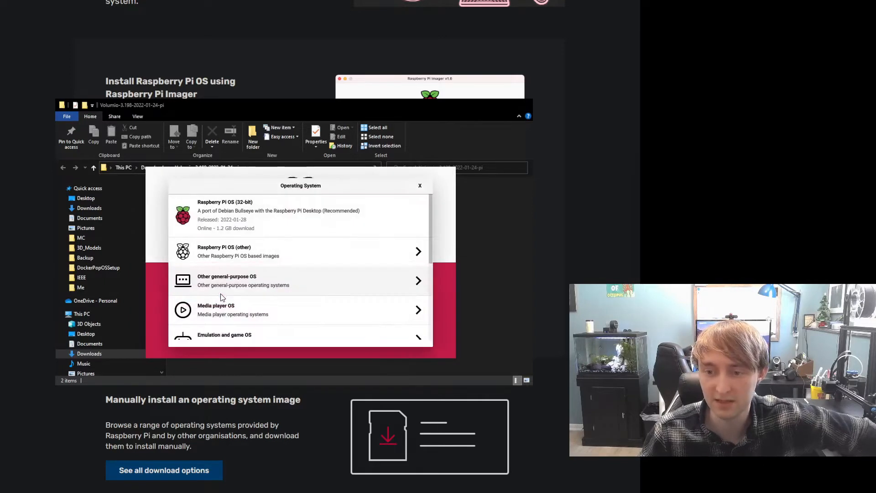
scroll(down, 3)
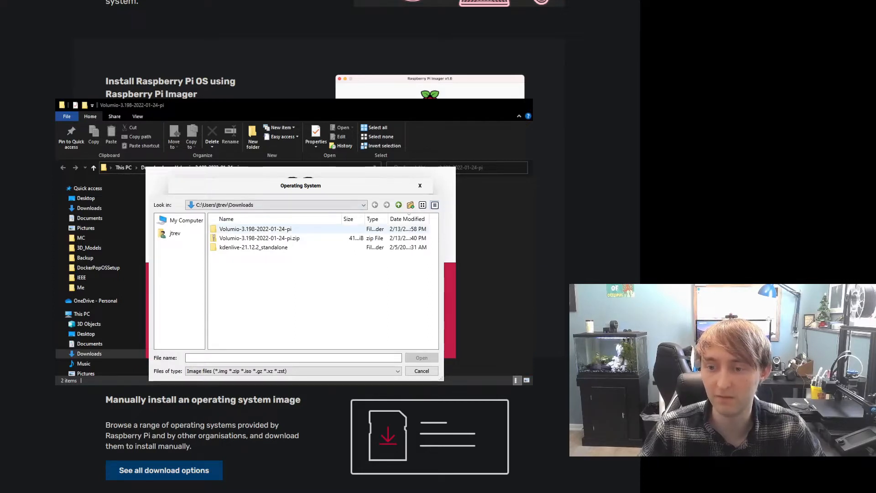
double_click(255, 228)
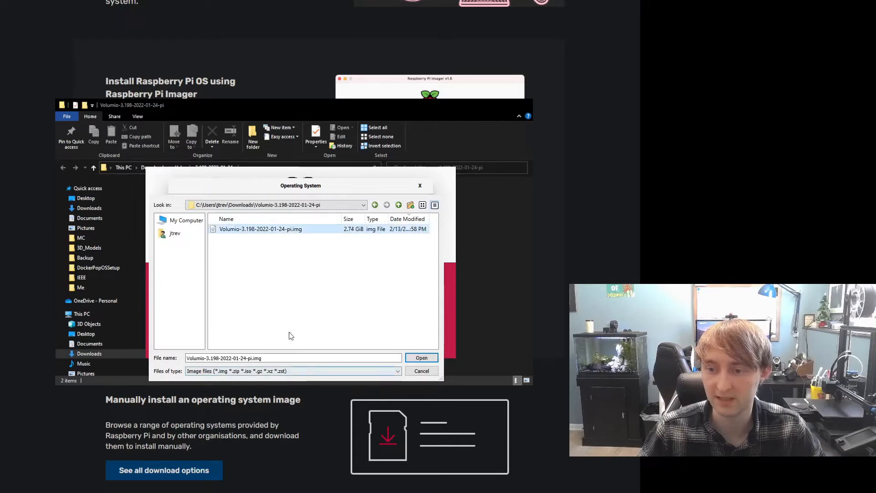
click(260, 229)
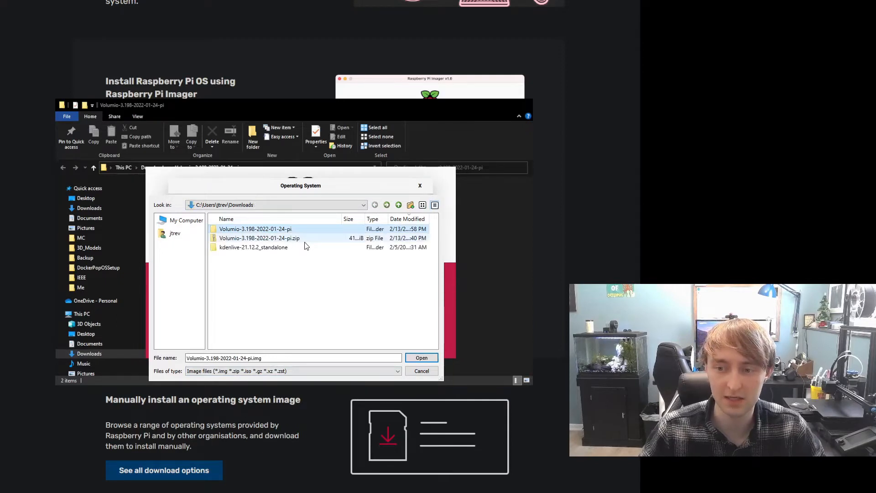
click(258, 238)
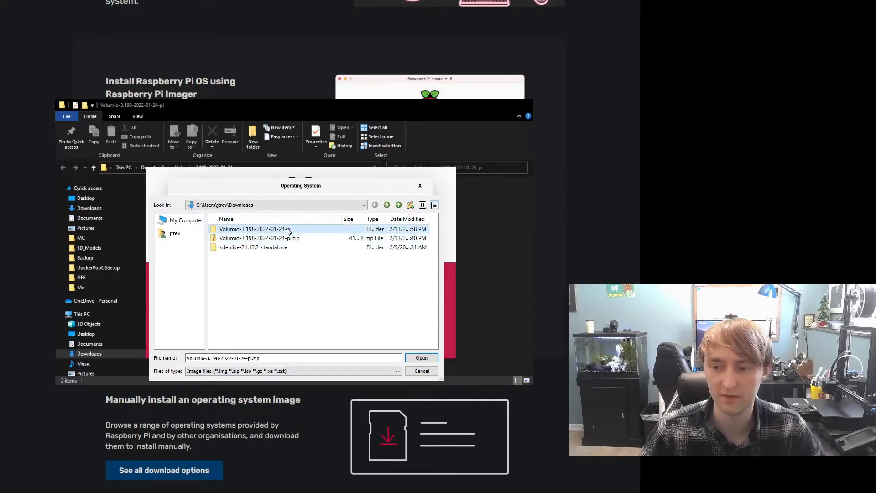
double_click(253, 229)
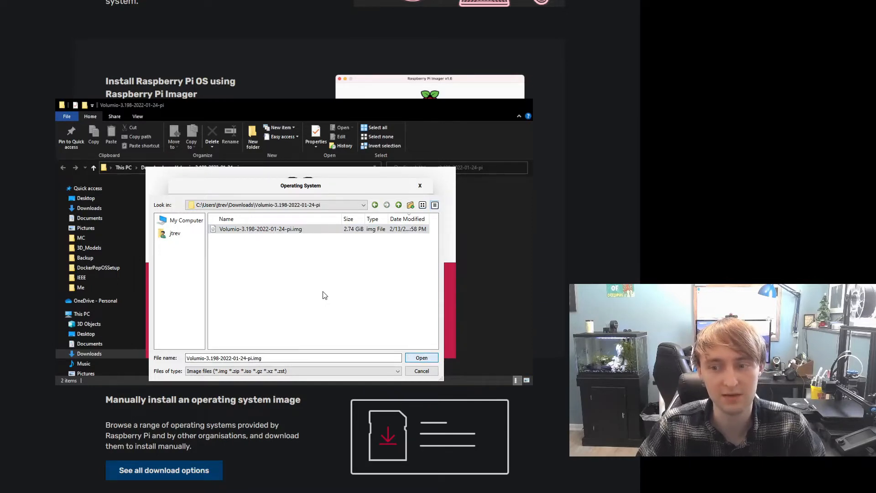
click(422, 358)
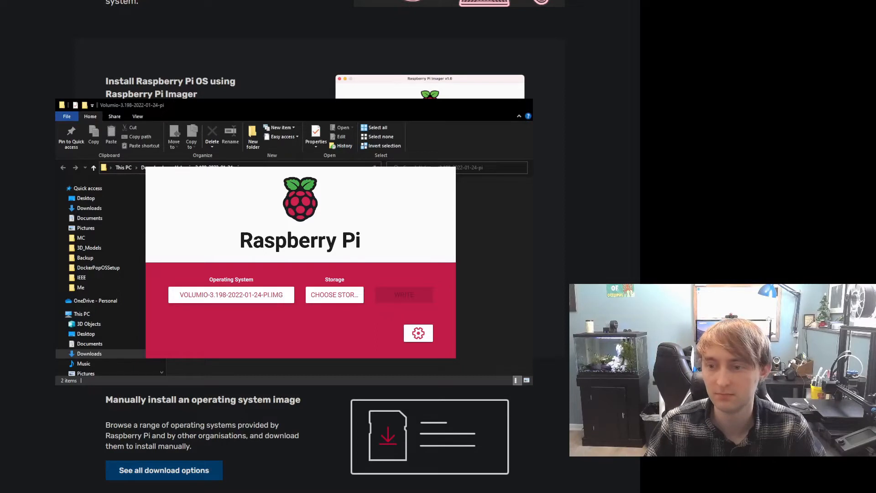
Step: Select the 32 GB Generic MassStorageClass USB Device as the write target
click(334, 295)
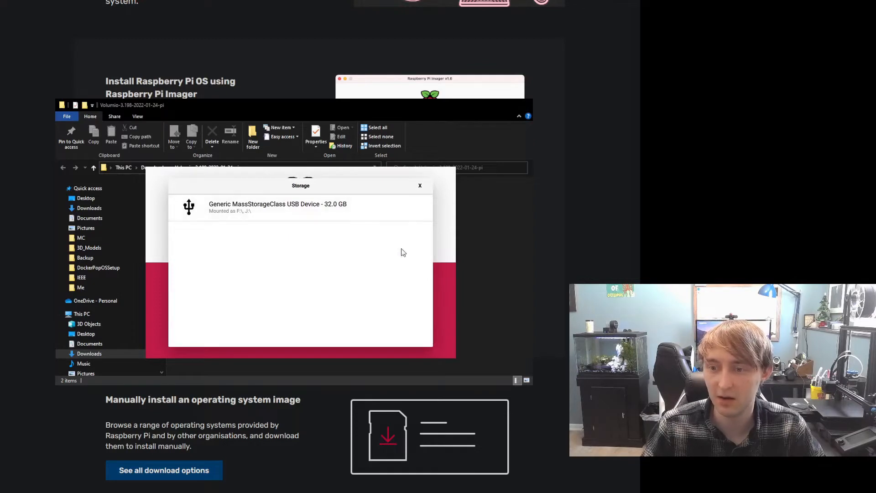
mouse_move(419, 187)
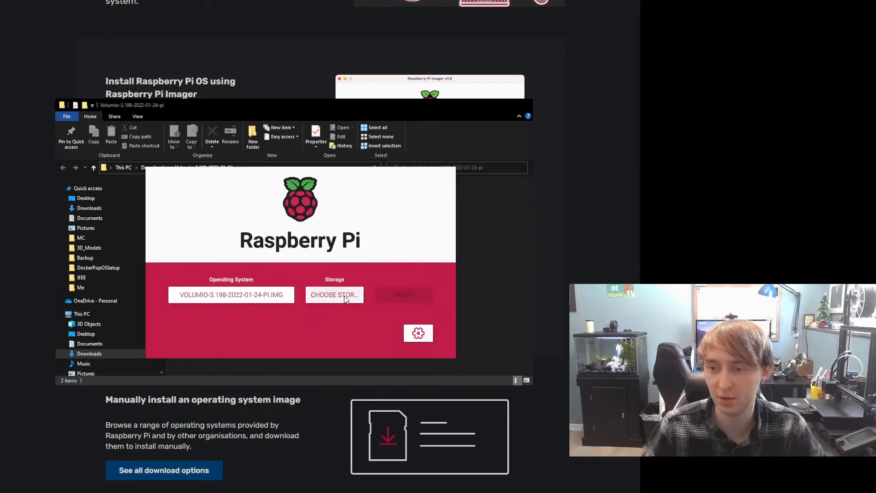
click(334, 295)
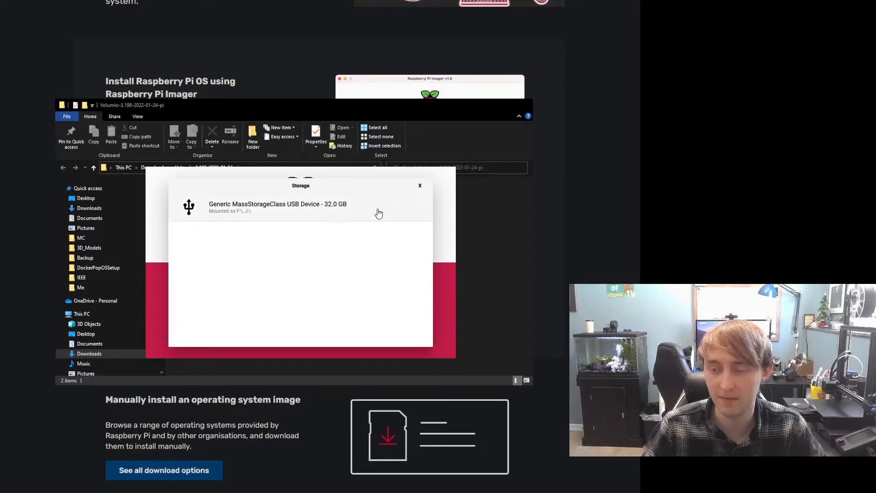
mouse_move(258, 213)
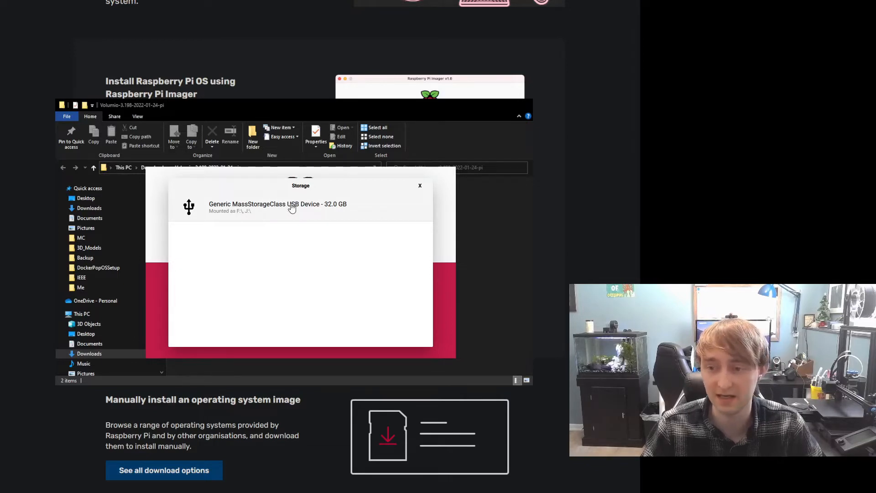
click(277, 204)
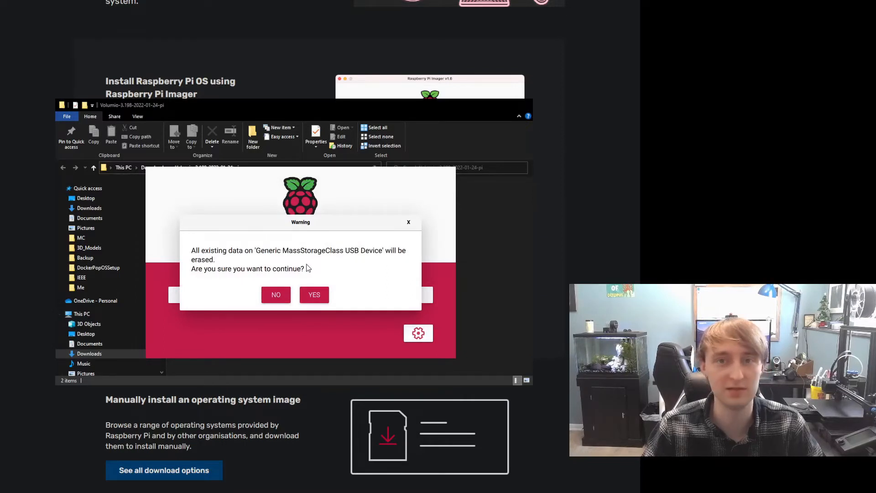
Step: Confirm erasing the USB drive, write the Volumio image and acknowledge Write Successful
click(313, 295)
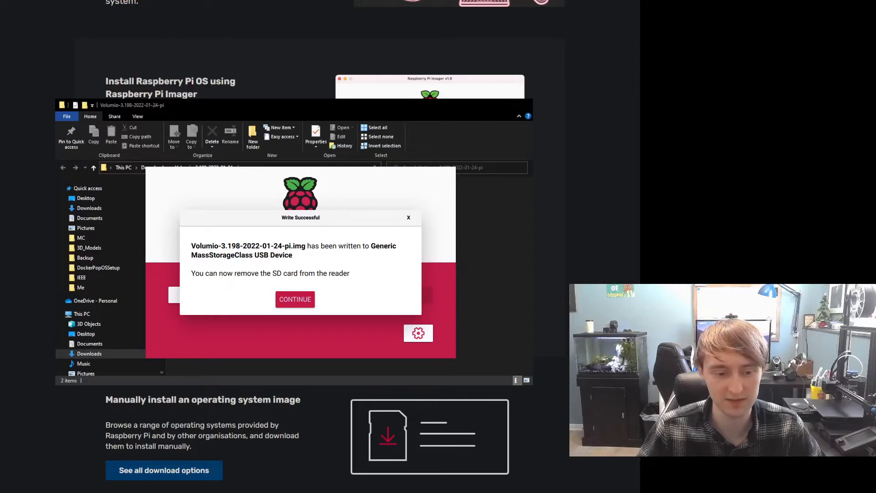
click(295, 299)
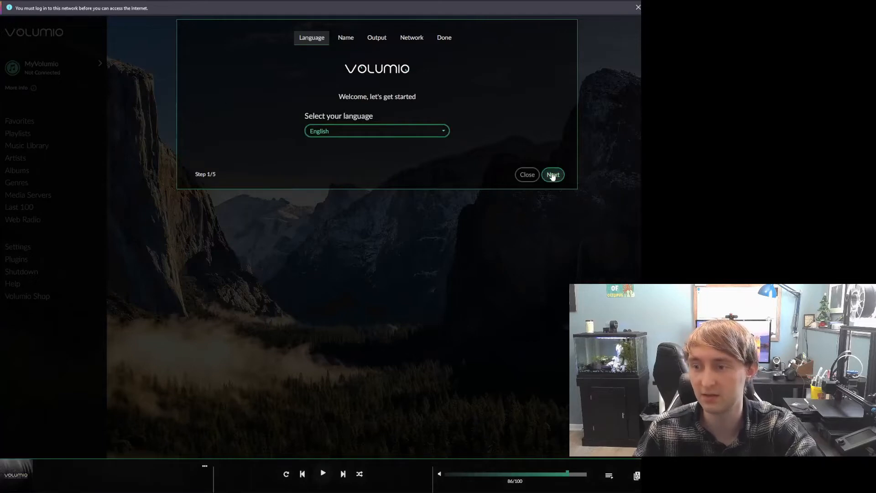
Step: Keep English, name the device VolumioRaspPi and set Headphones as audio output
click(552, 174)
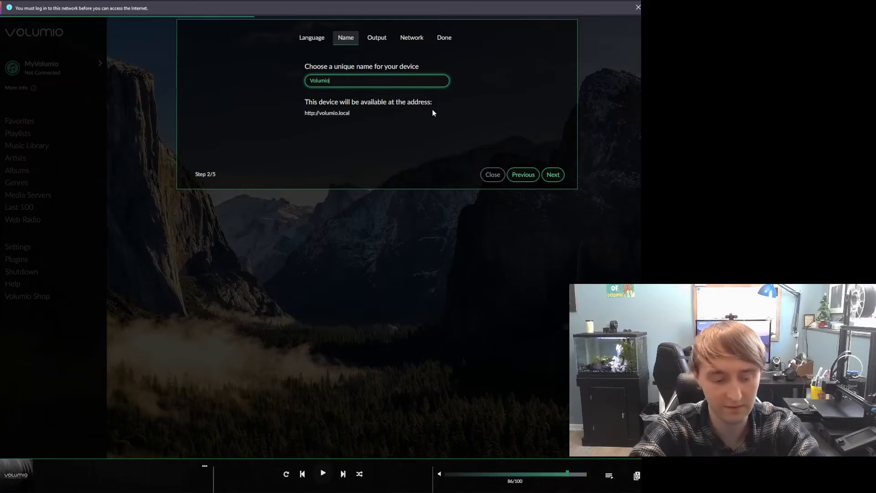
text(Rasp)
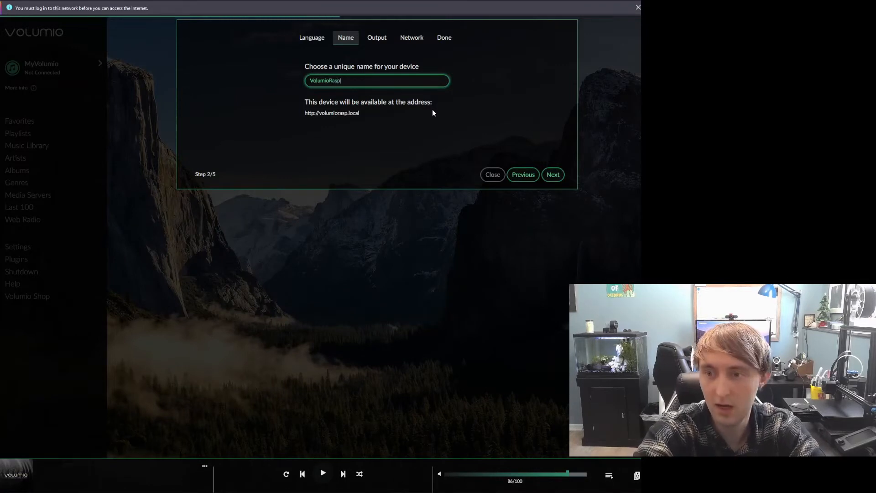
text(Pi)
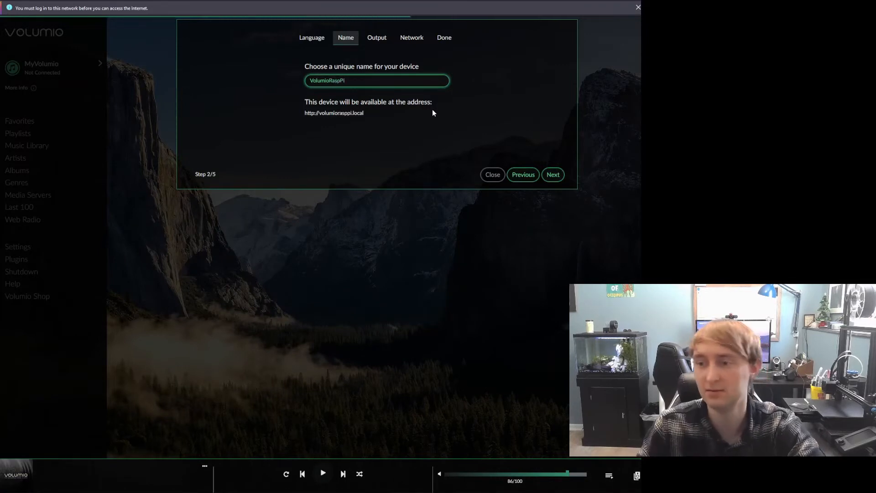
click(552, 175)
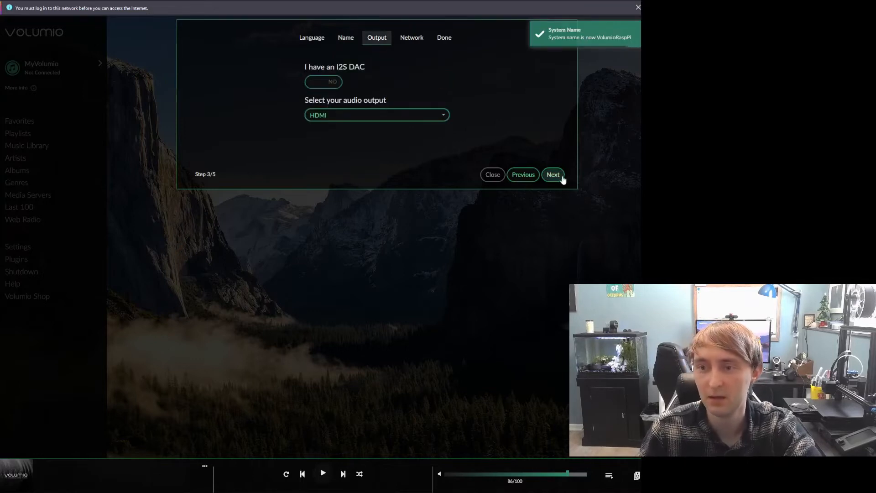
click(376, 115)
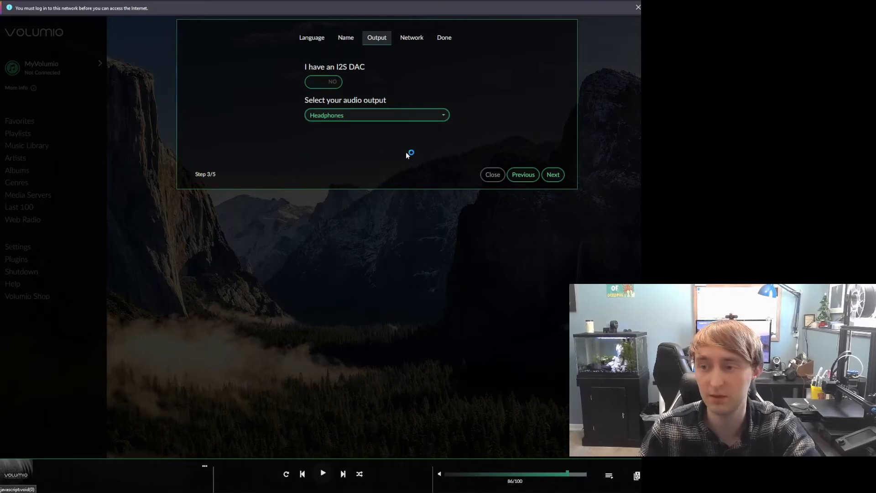
click(553, 175)
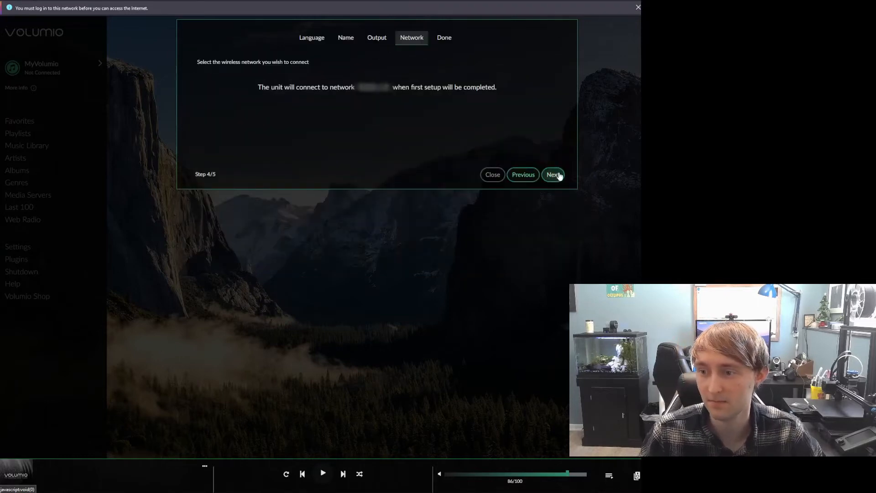
Step: Move past the Network step and open the network login page from the browser bar
click(553, 175)
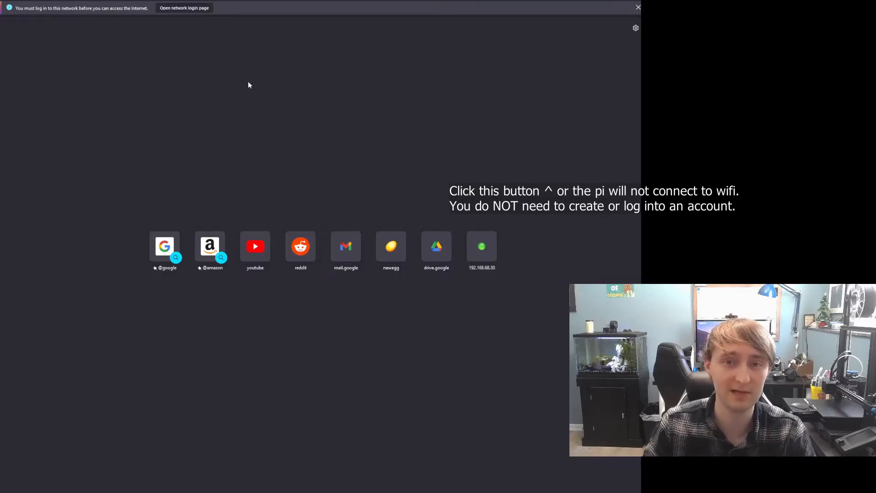
mouse_move(230, 85)
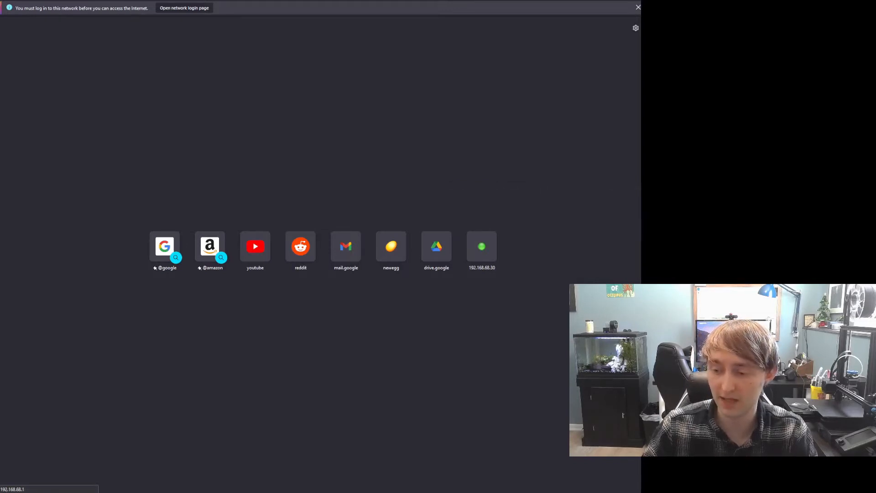
click(638, 7)
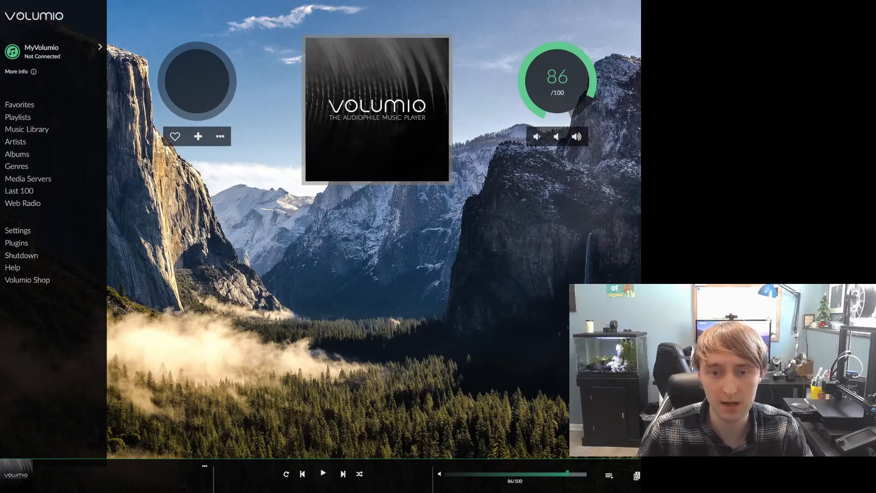
Step: Switch Enable Hotspot to Off under Network settings and save
click(17, 230)
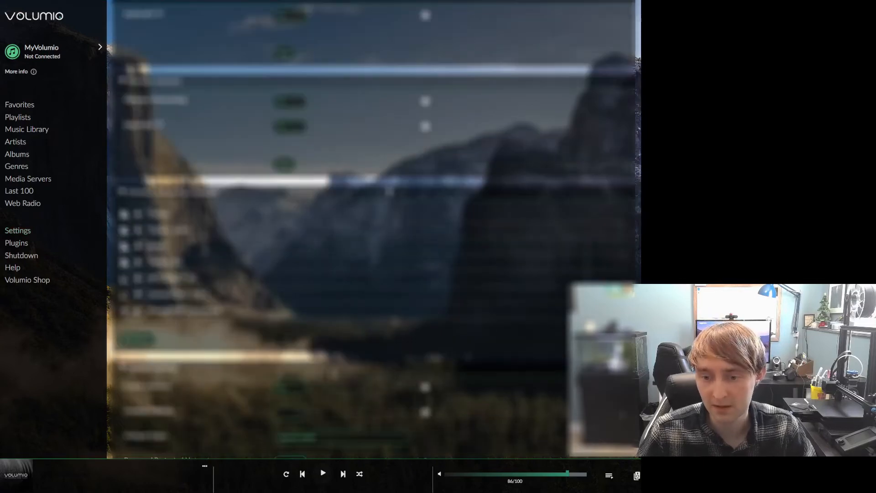
scroll(down, 3)
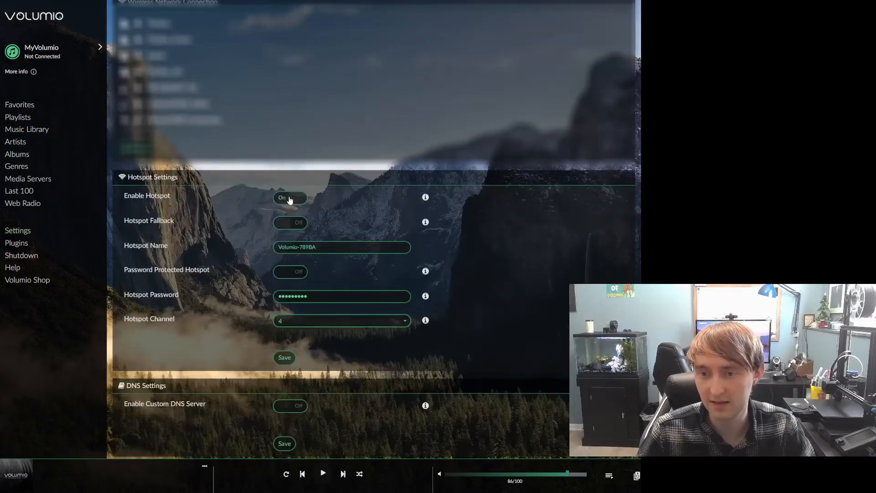
click(289, 197)
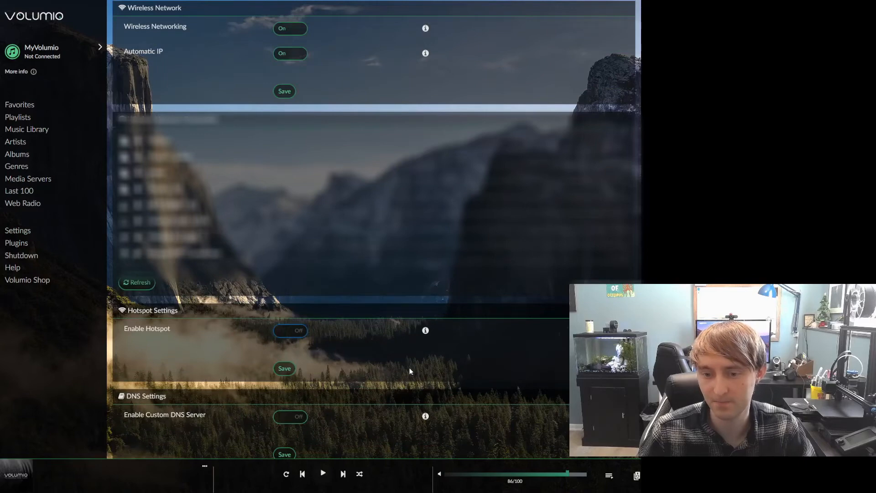
scroll(down, 3)
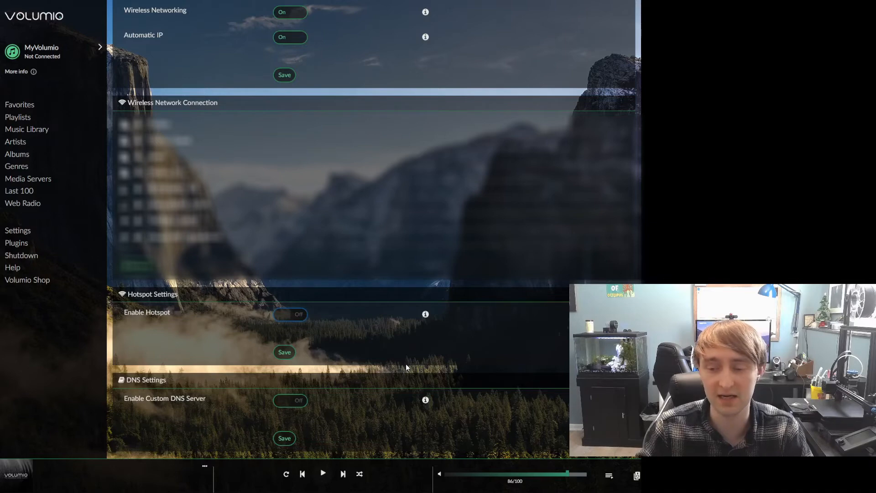
click(284, 352)
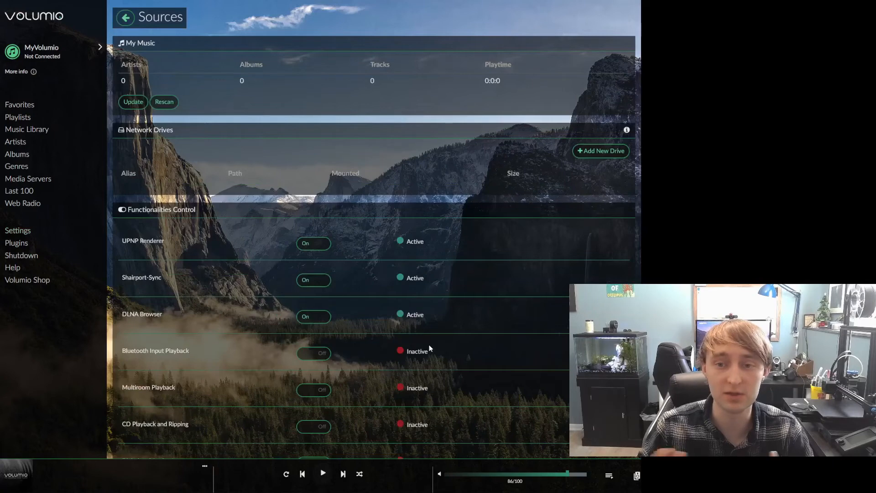
mouse_move(322, 152)
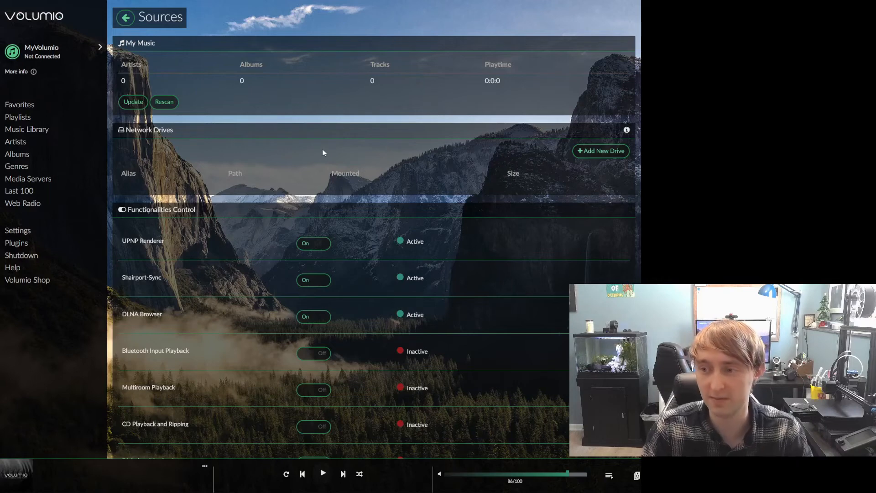
mouse_move(557, 158)
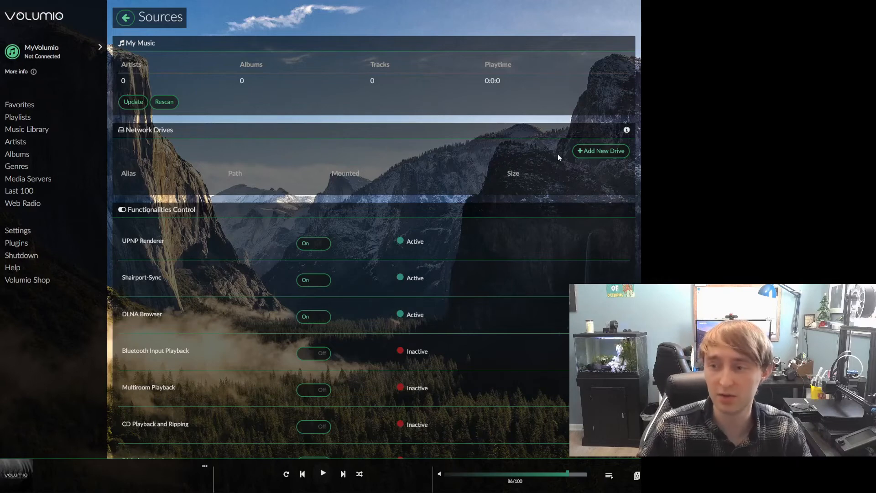
Step: Add a new network drive with alias MyMusic, NAS address 192.168.68.30 and path Elephant/Backup/Music
click(600, 150)
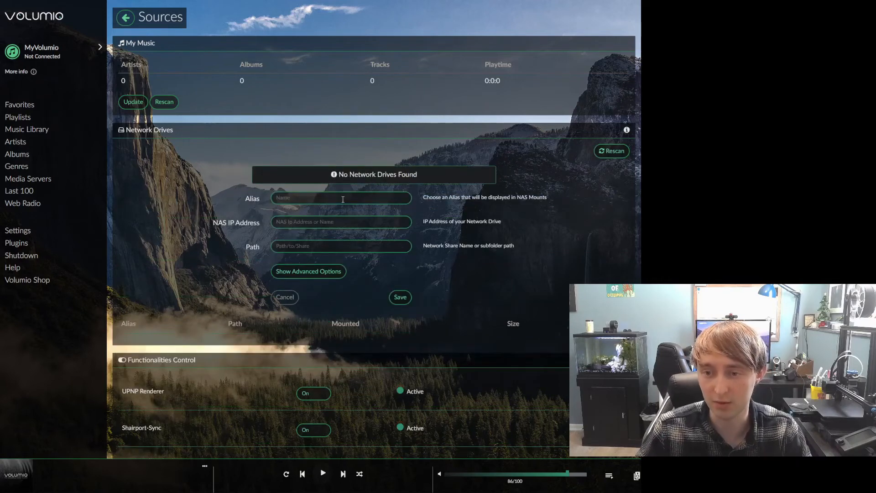
text(MY)
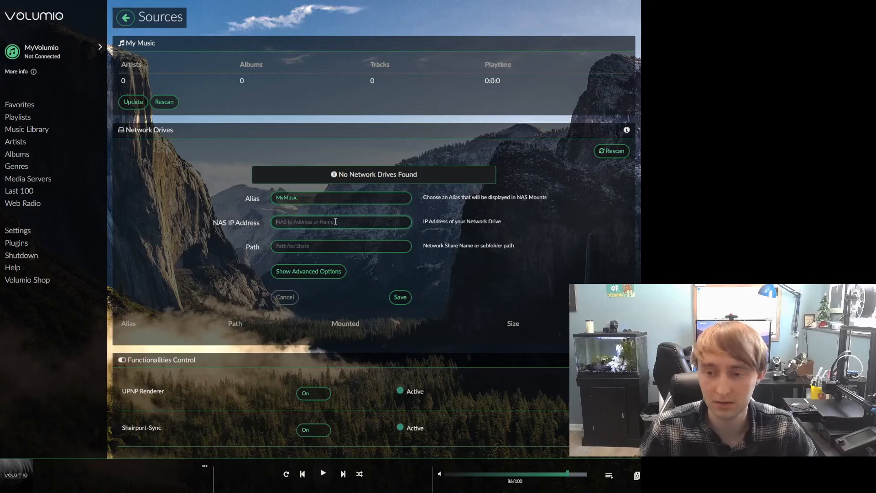
text(1)
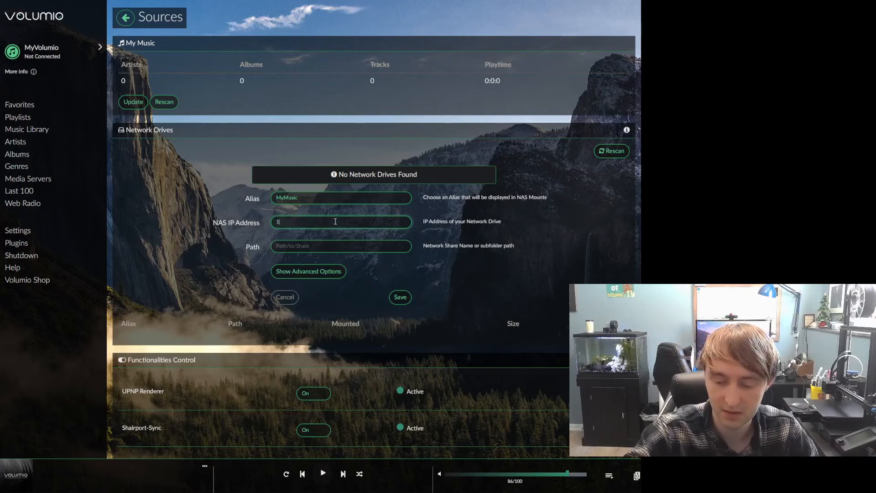
text(92.168.68.30)
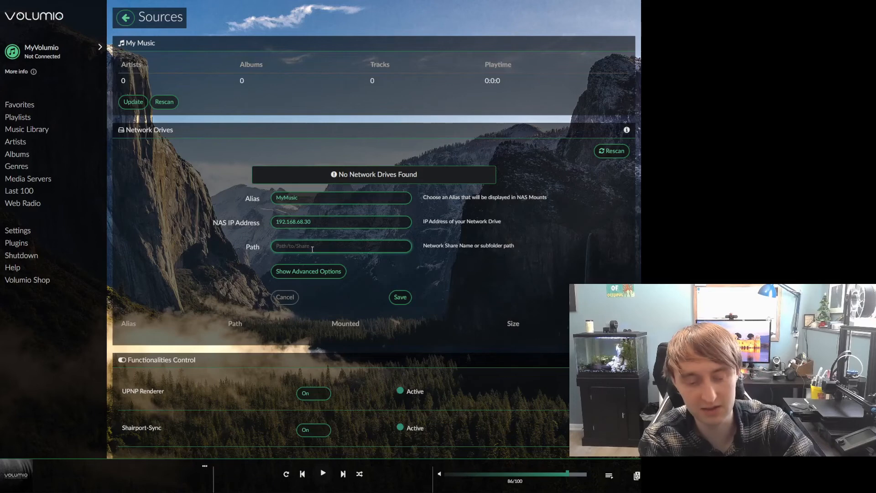
text(Elephant/Backup/Mu)
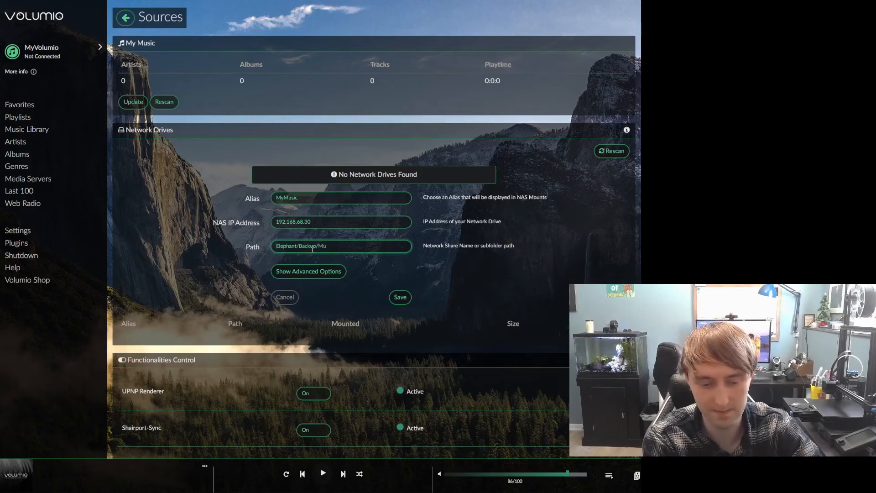
Step: Finish the path, save the MyMusic drive and dismiss the music database update notice
text(sic)
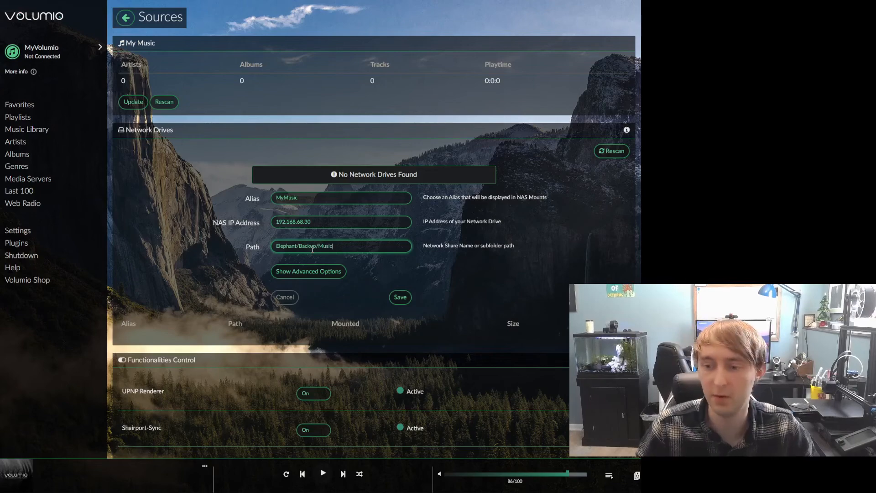
click(400, 296)
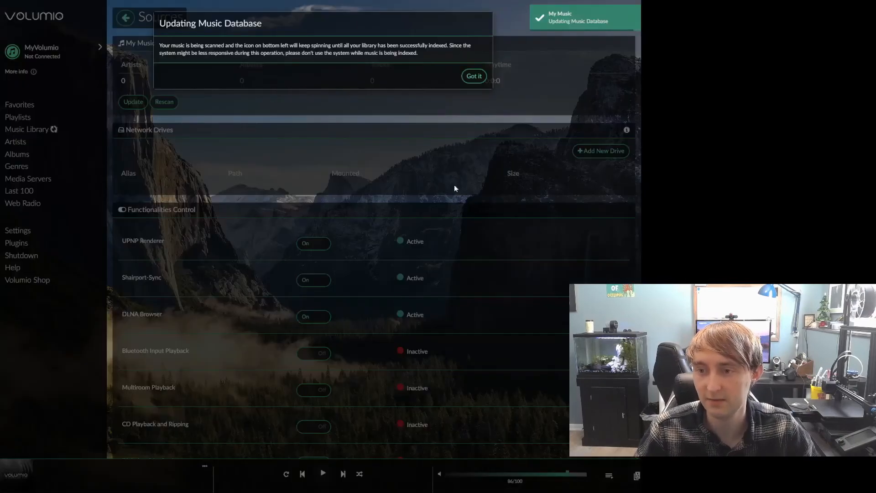
click(474, 75)
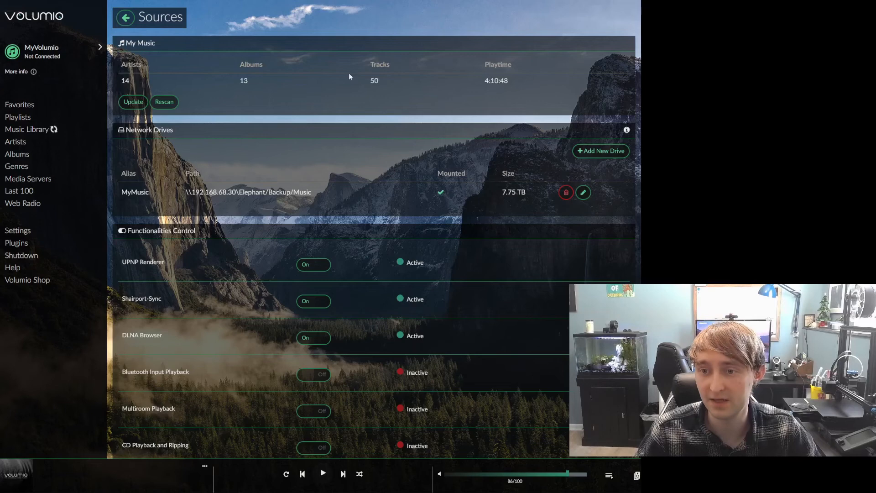
mouse_move(401, 74)
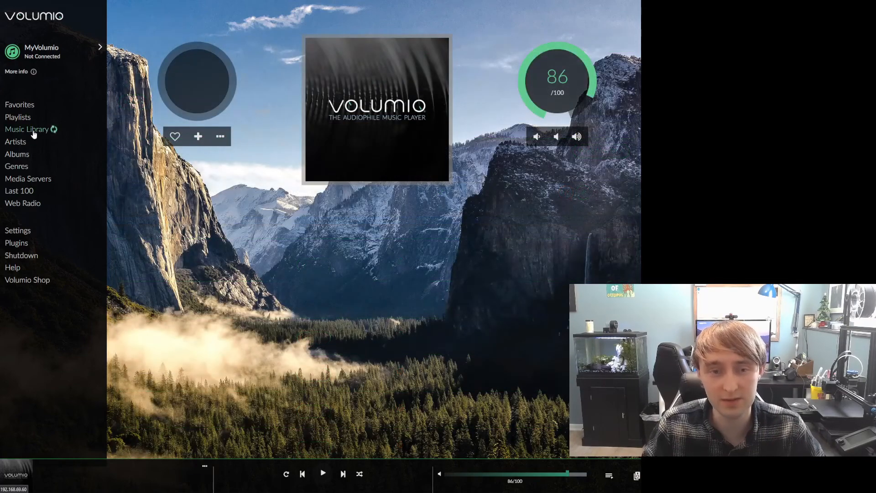
Step: Browse the Music Library into the NAS share's folders
click(27, 129)
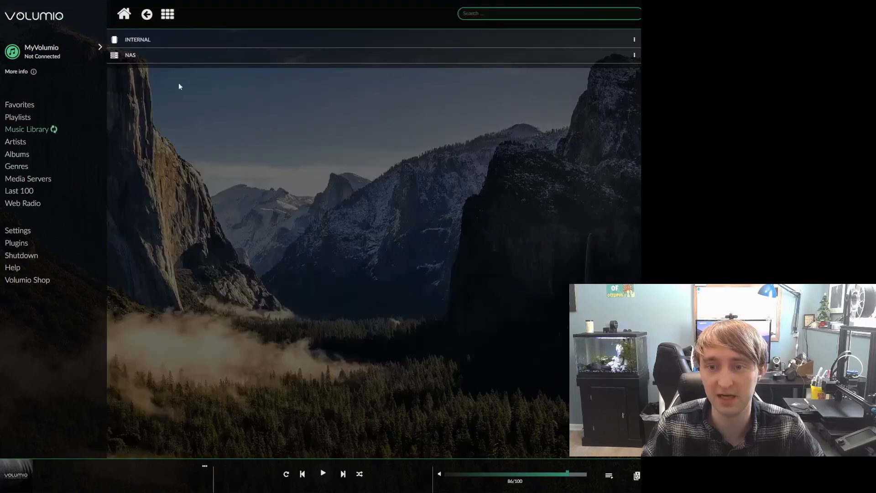
click(137, 39)
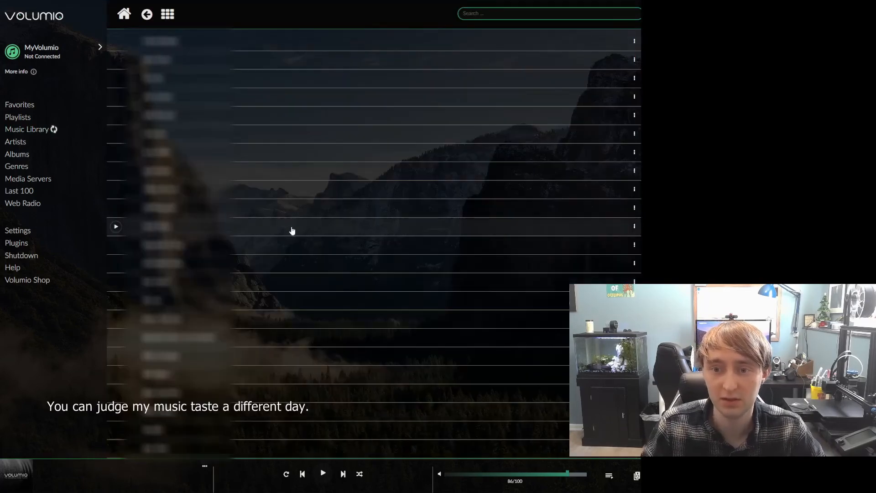
mouse_move(328, 359)
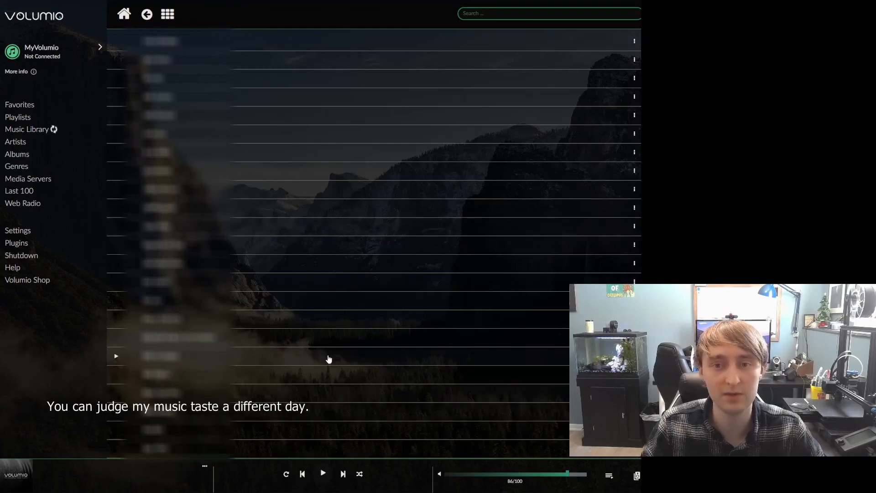